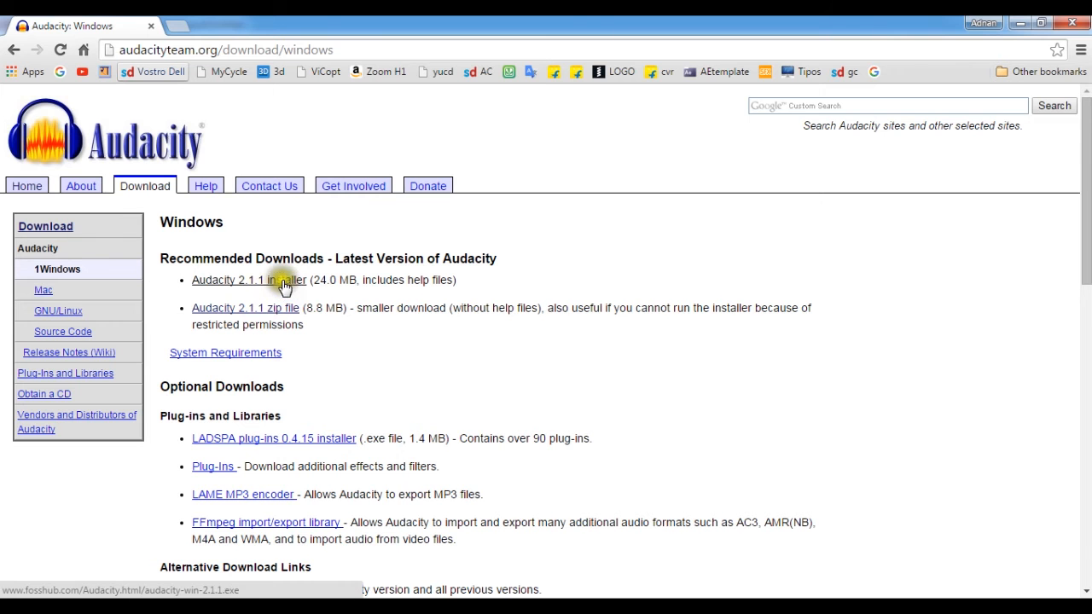
Step: Download the Audacity 2.1.1 installer for Windows from the Audacity download page
left_click(250, 280)
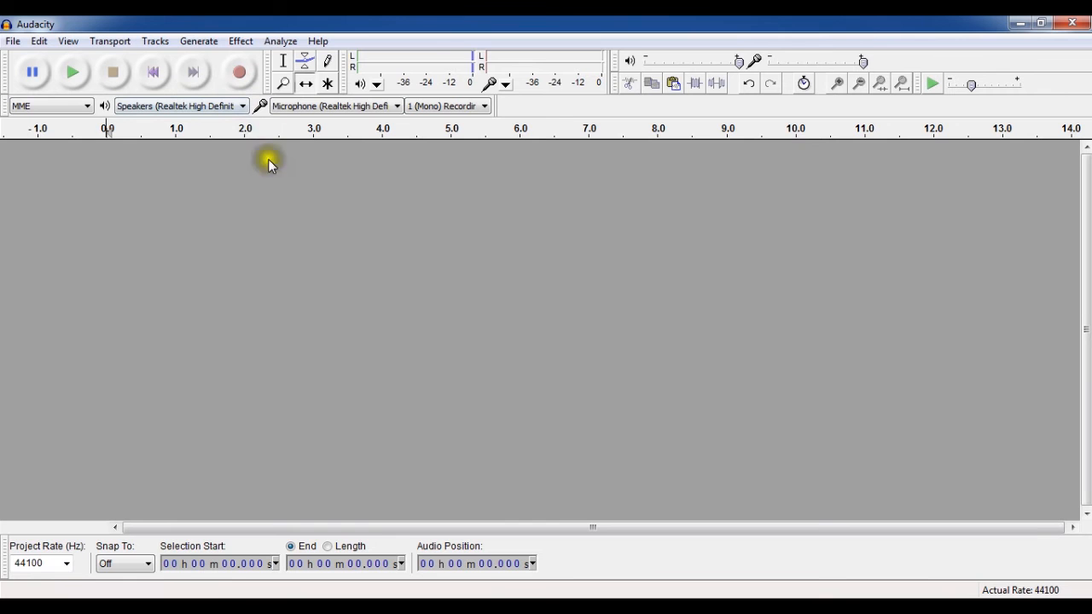
mouse_move(239, 71)
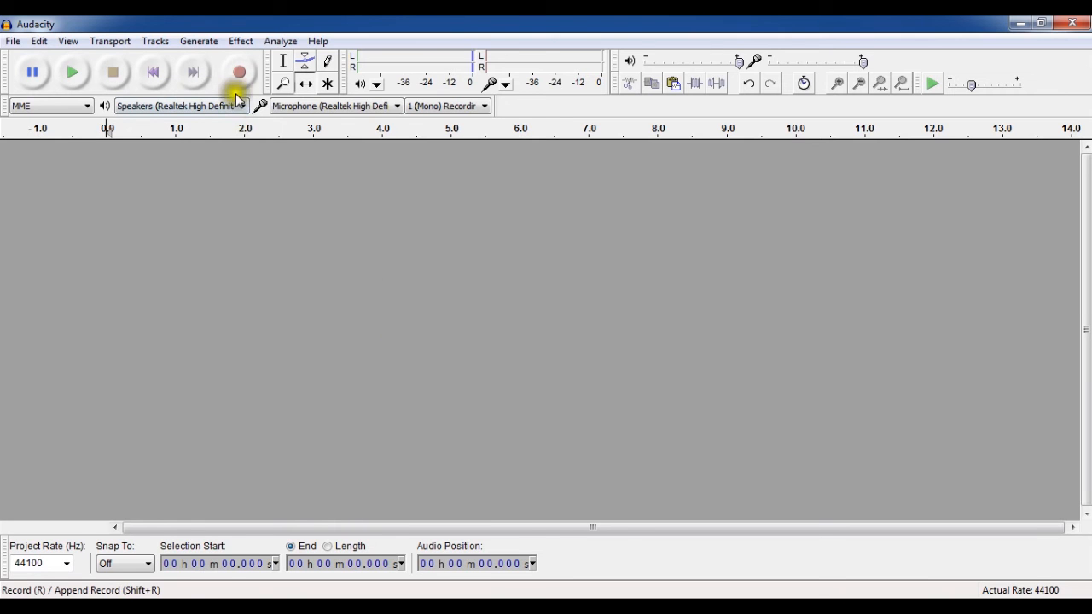
Step: Record a short voice-over clip into a new track, then launch Effect > Equalization on it
left_click(239, 71)
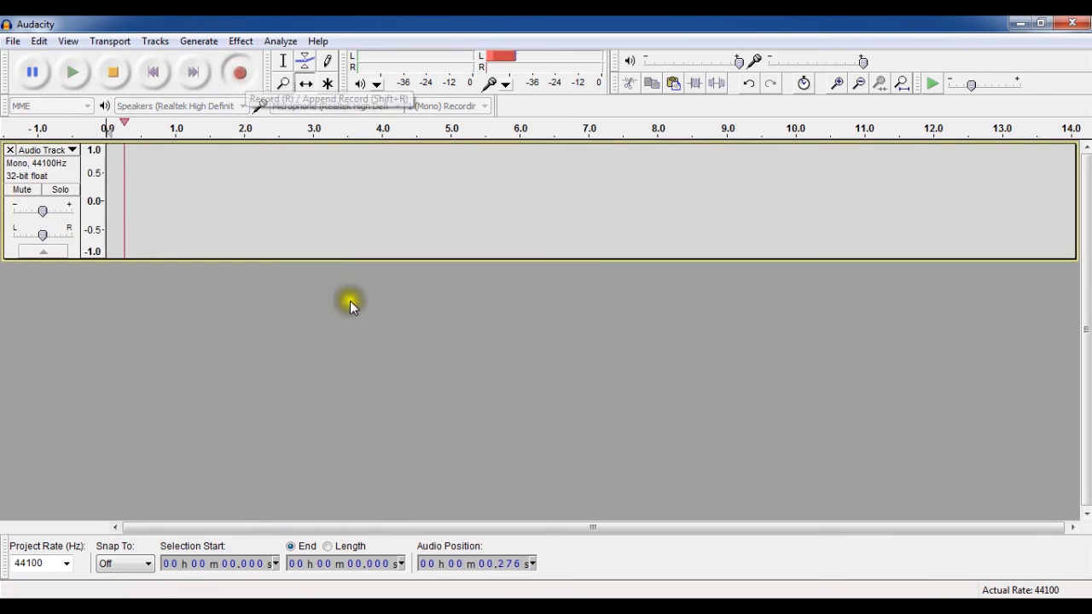
left_click(239, 71)
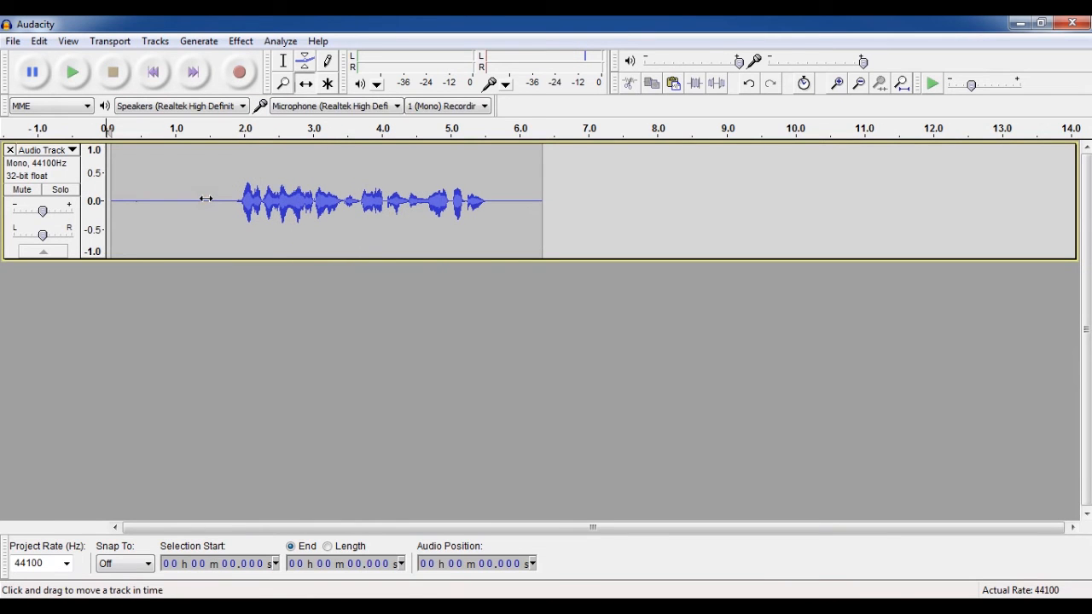
left_click(72, 72)
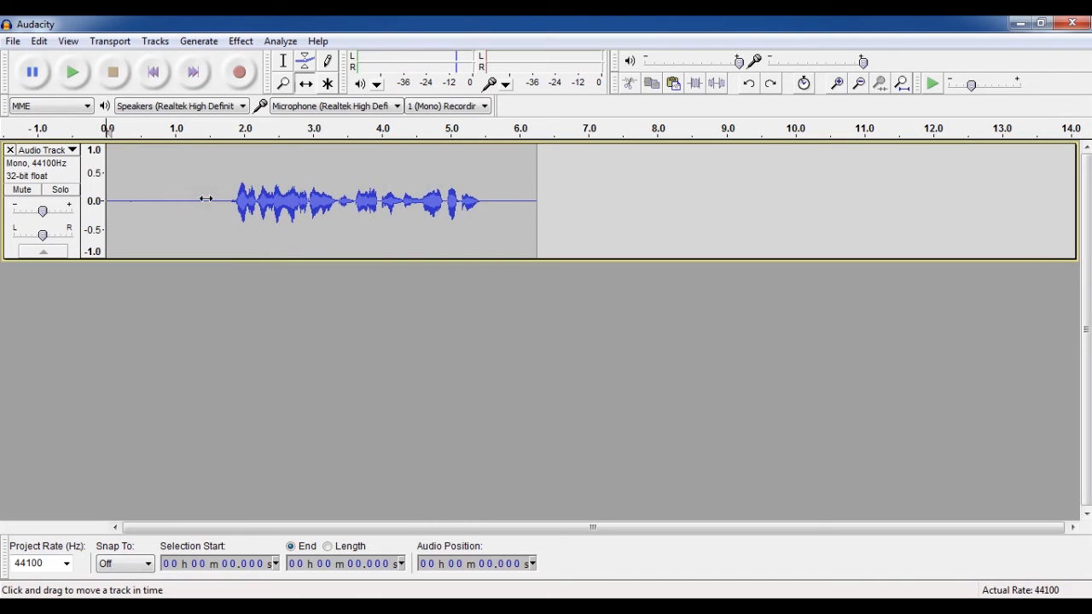
mouse_move(241, 41)
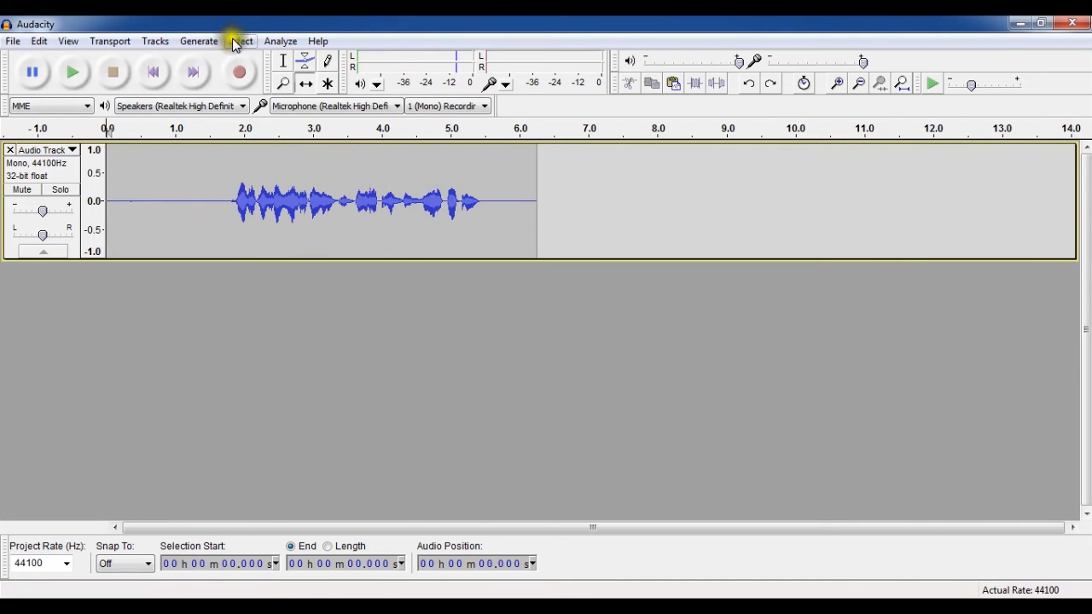
left_click(240, 41)
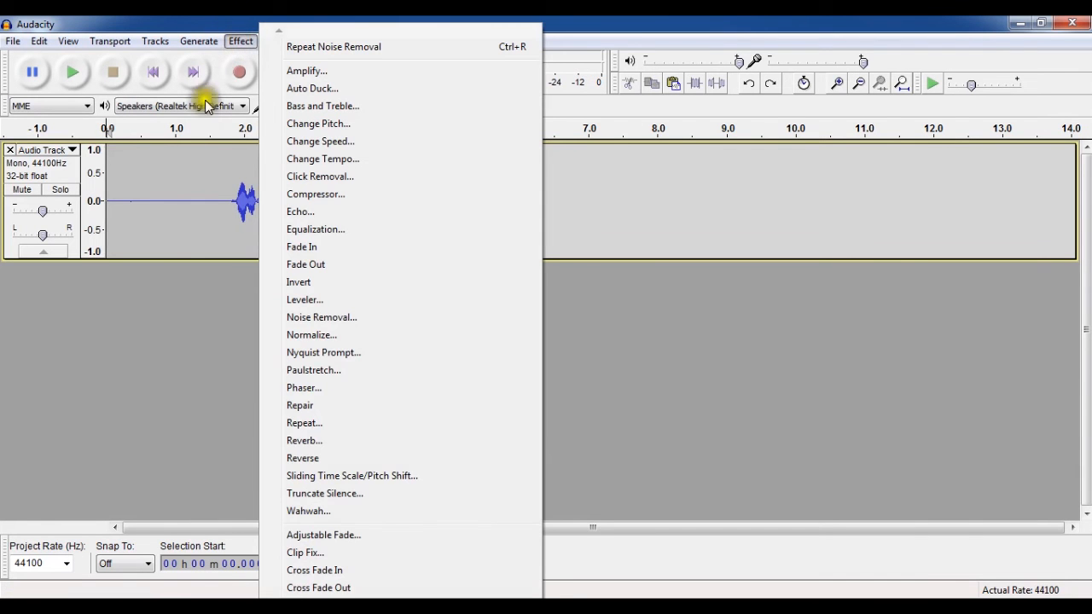
mouse_move(384, 235)
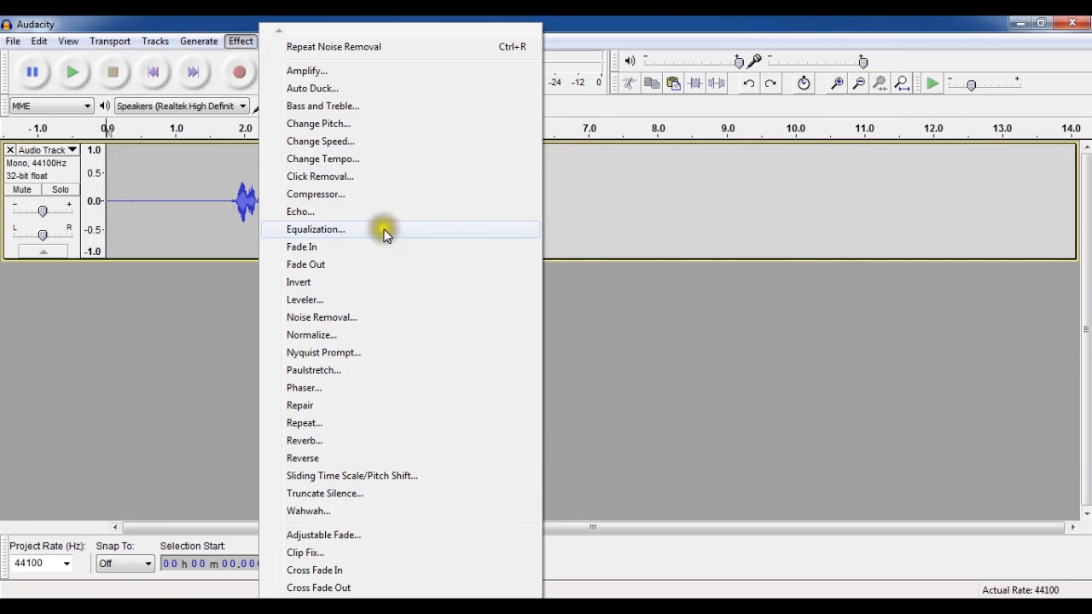
left_click(316, 229)
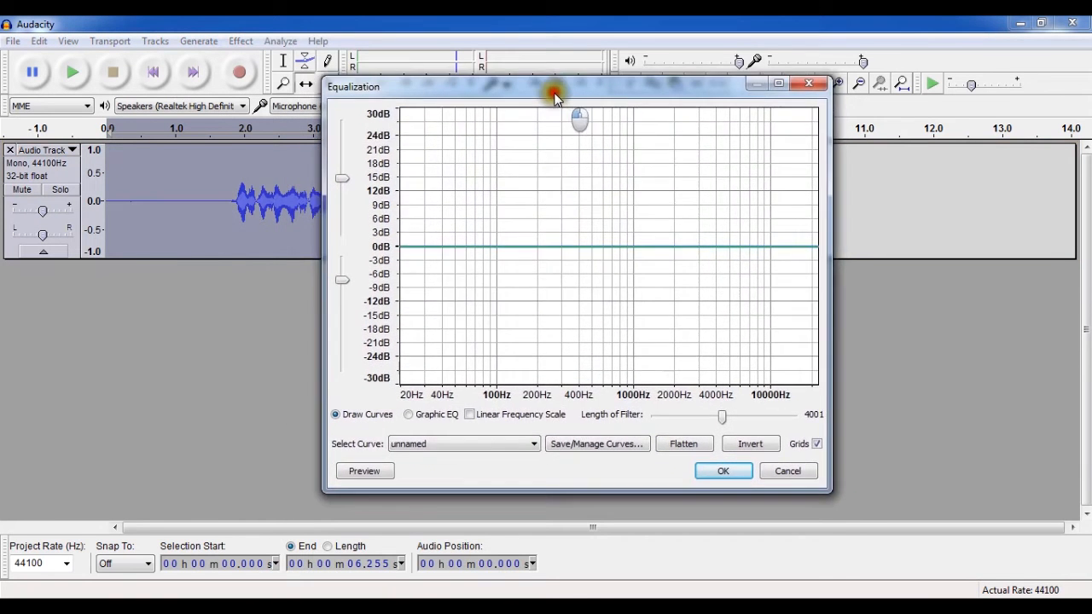
Step: Import the AdnanTech Pro Voiceover EQ curve file through Save/Manage Curves
left_click(597, 444)
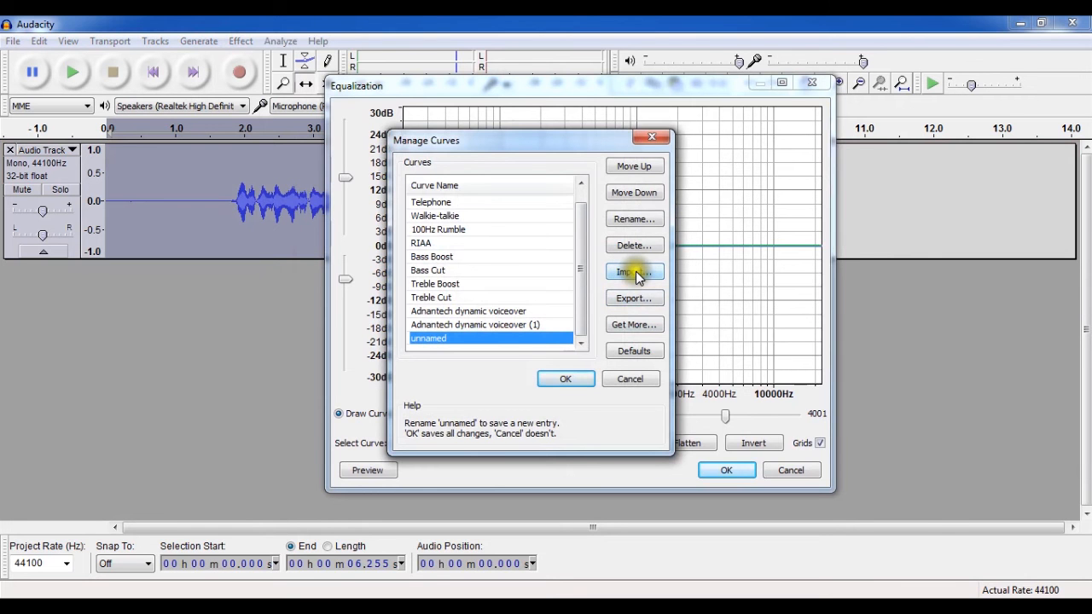
left_click(634, 271)
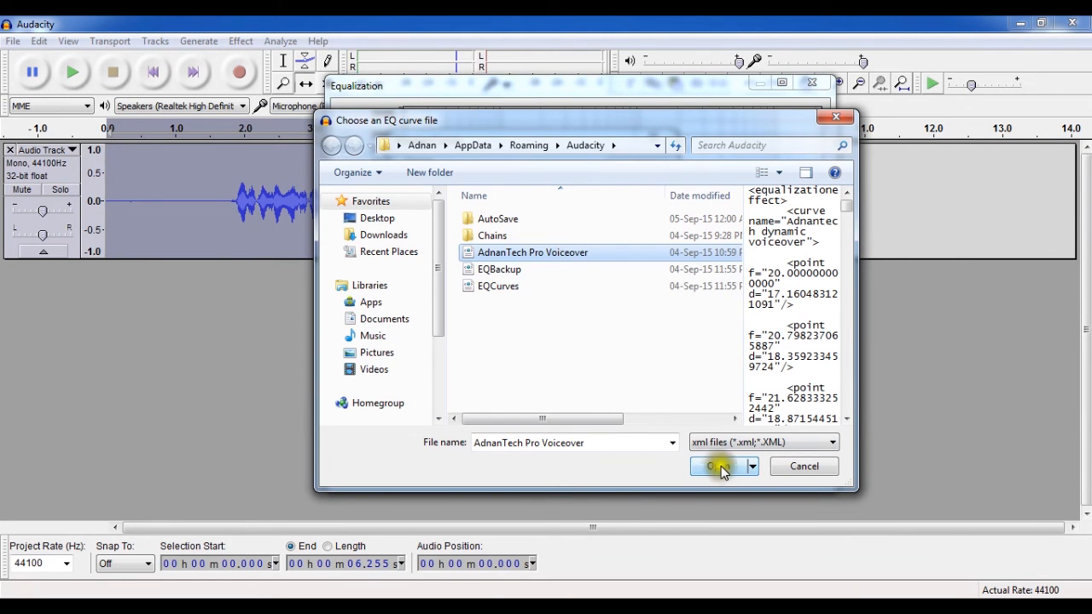
left_click(715, 466)
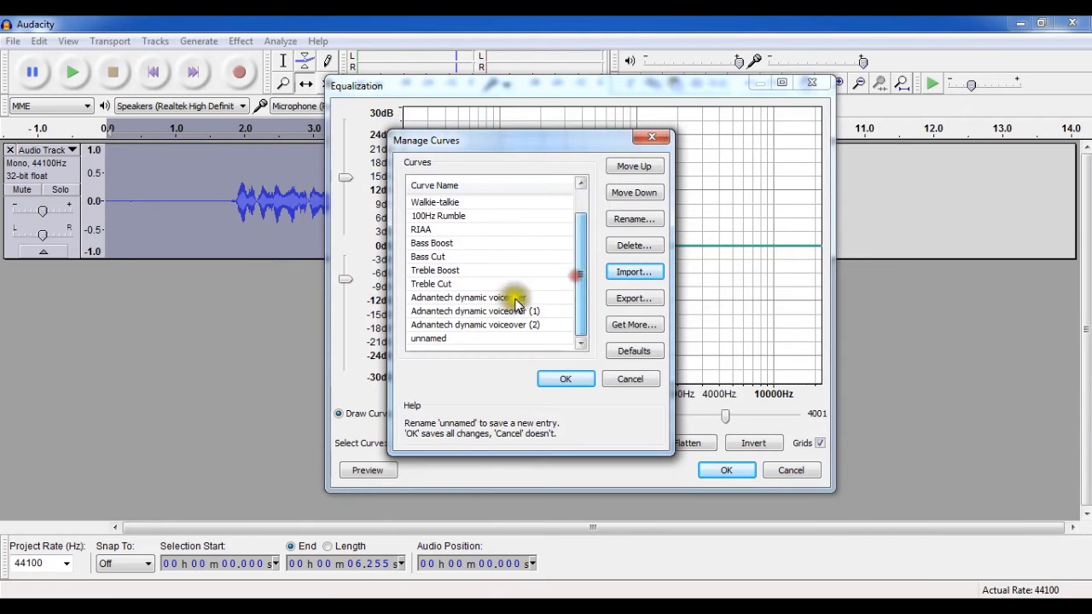
Step: Select the Adnantech dynamic voiceover curve and apply that equalization to the take
left_click(468, 297)
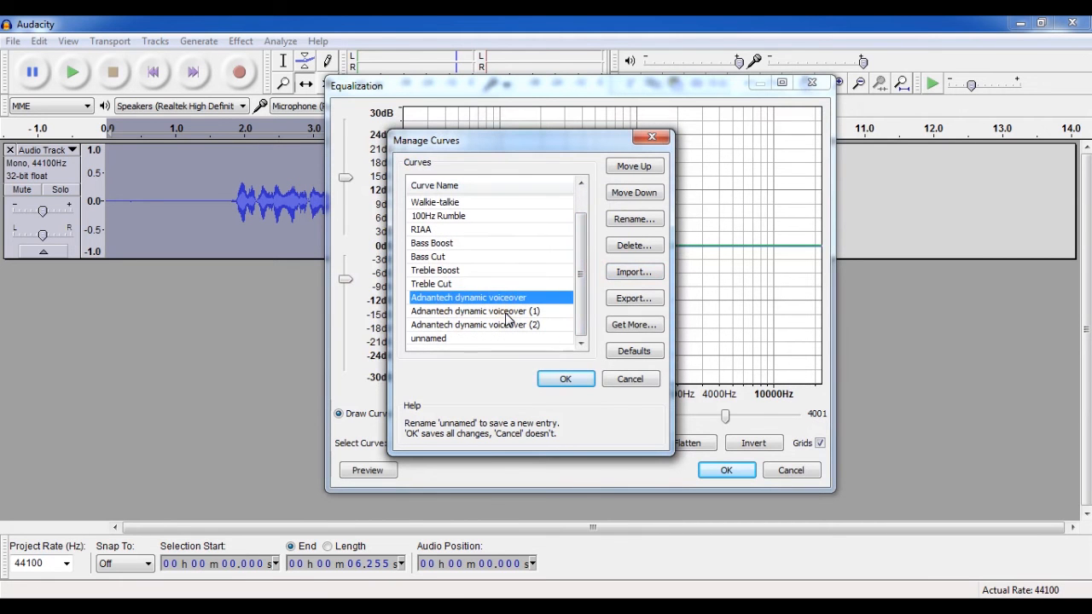
left_click(566, 378)
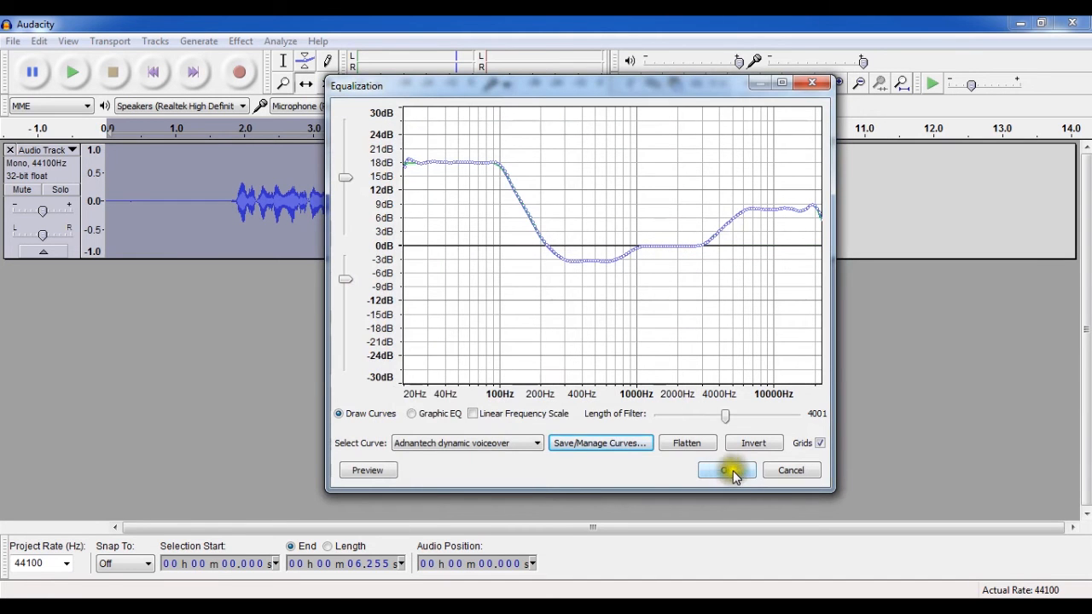
left_click(726, 470)
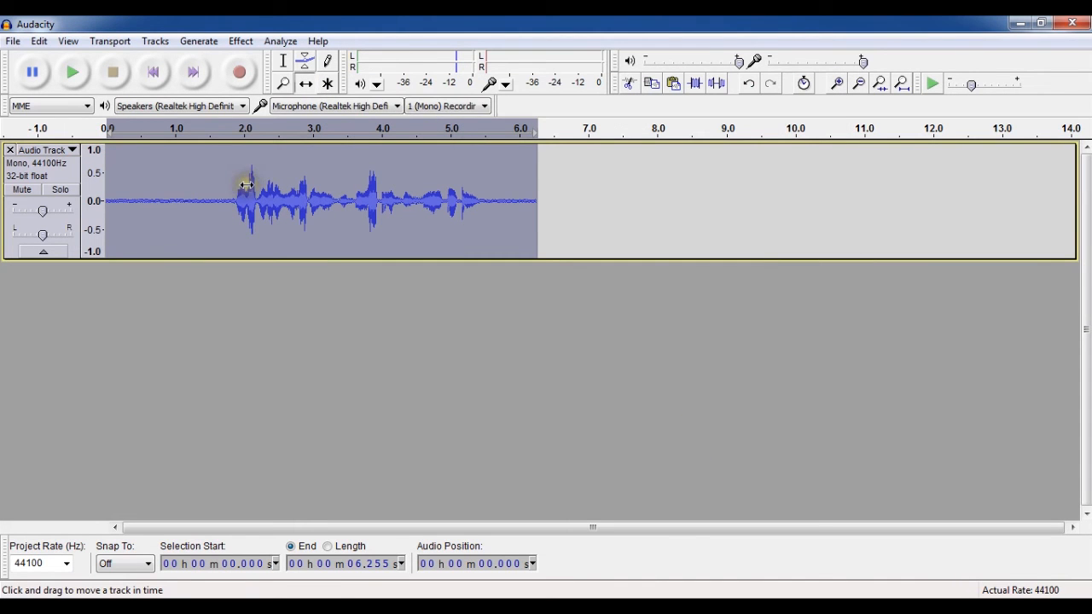
left_click(72, 71)
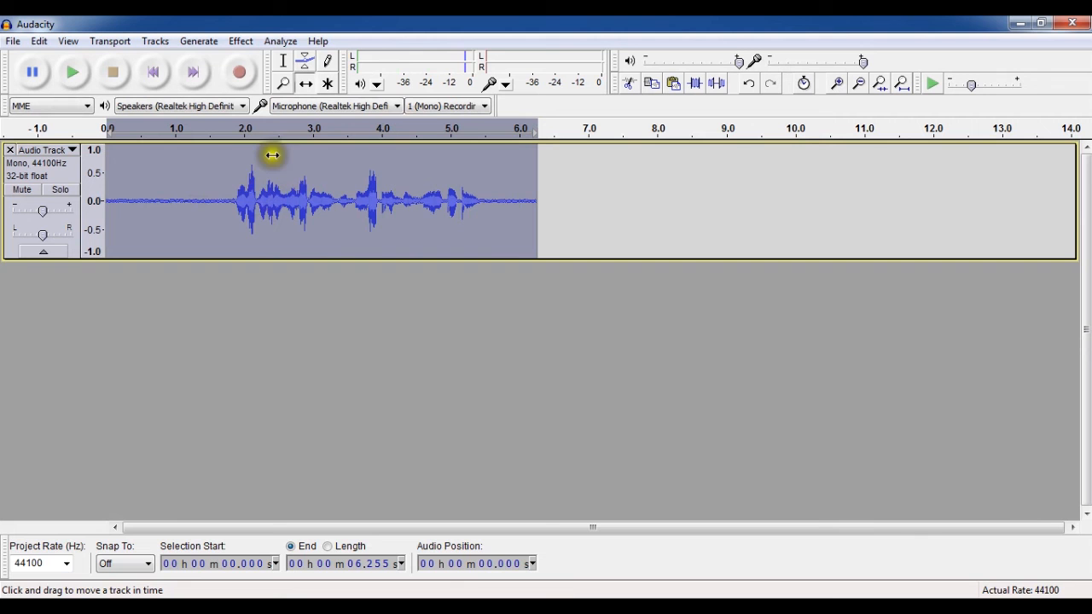
mouse_move(268, 162)
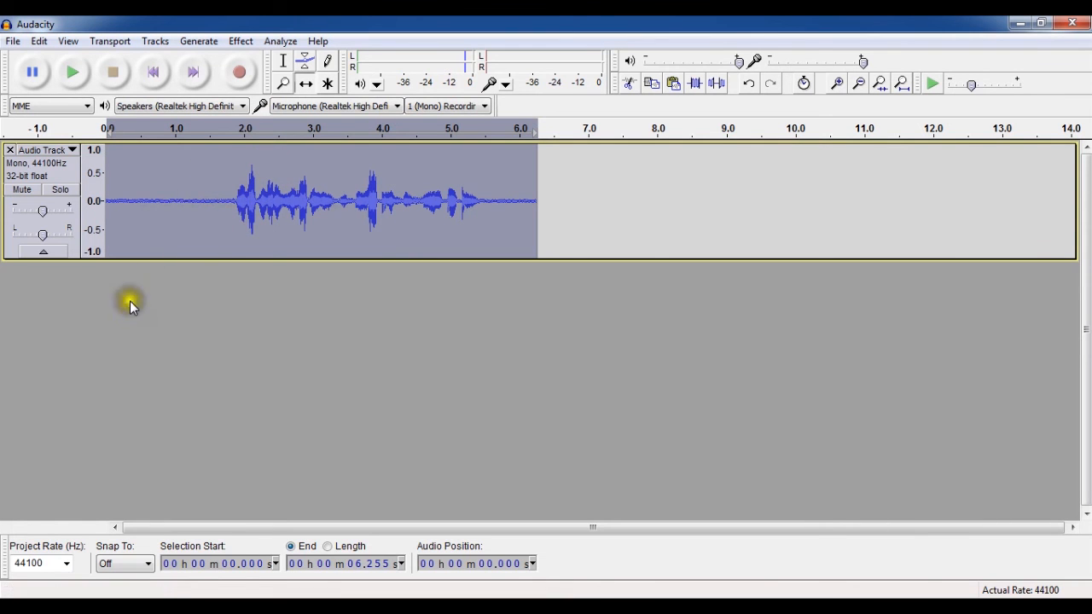
left_click(241, 41)
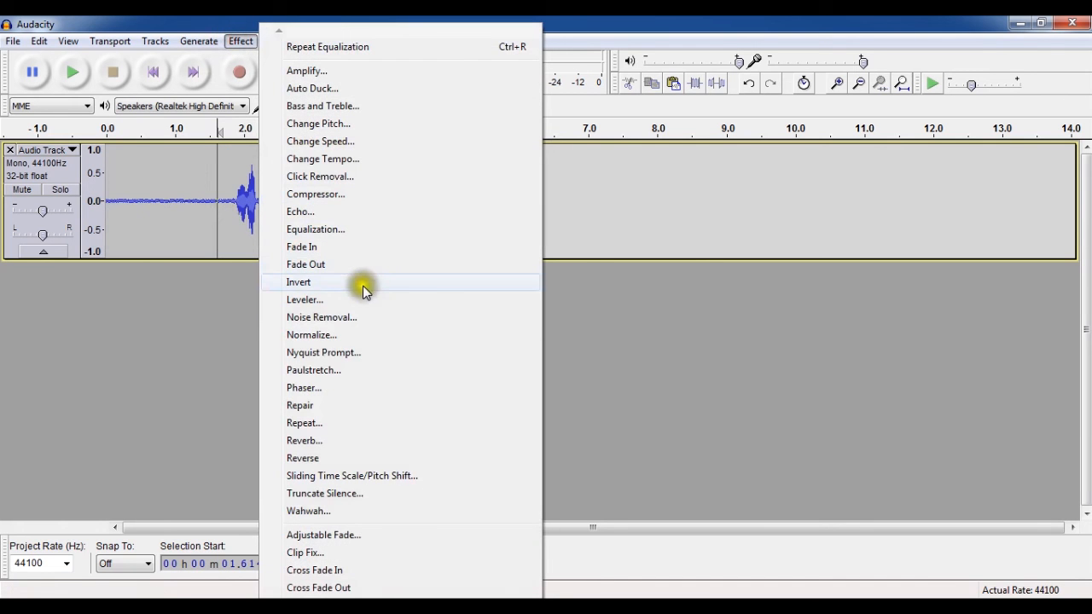
Step: Select the silent first 1.8 seconds of the track and launch Effect > Noise Removal
left_click(321, 317)
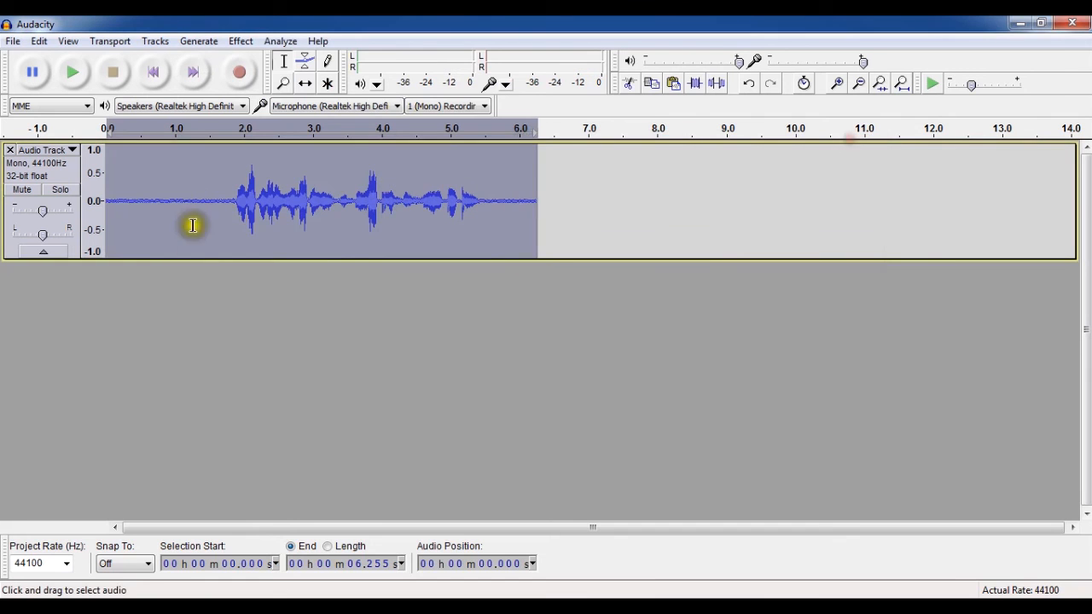
left_click(106, 201)
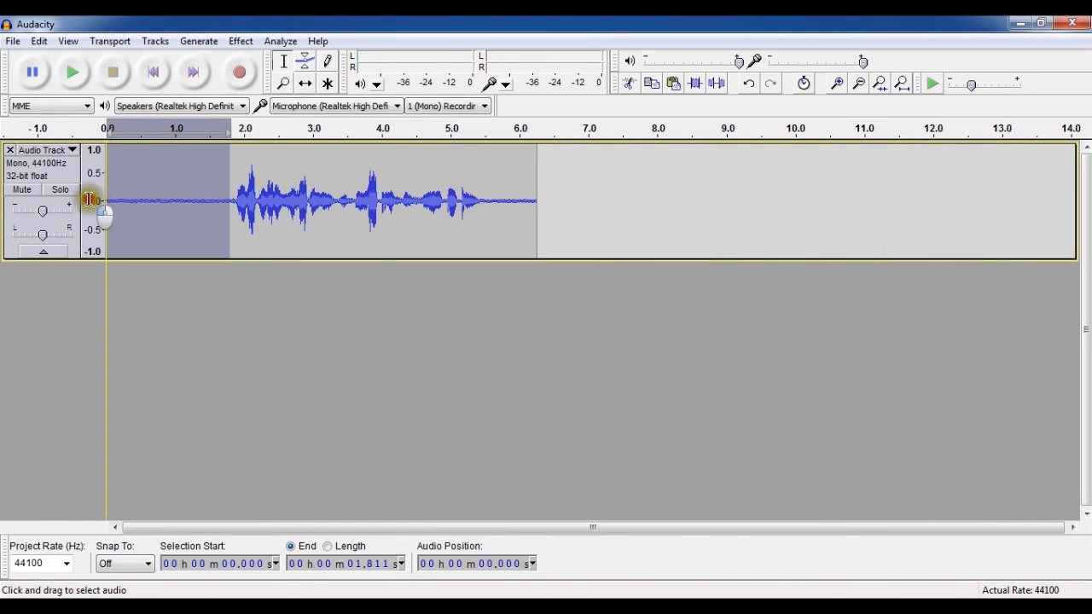
mouse_move(139, 224)
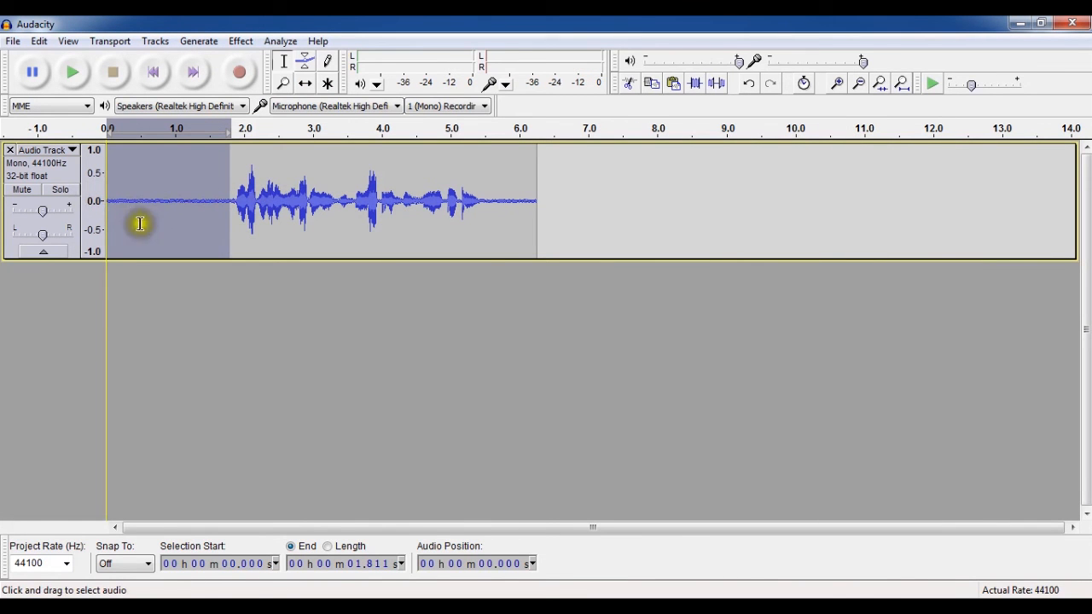
left_click(240, 40)
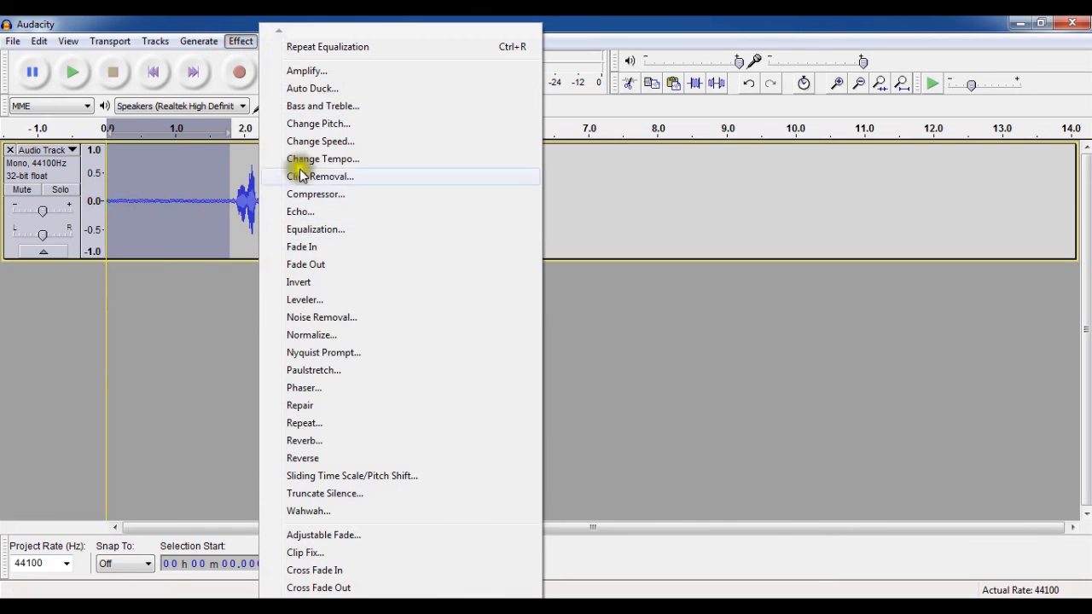
left_click(321, 317)
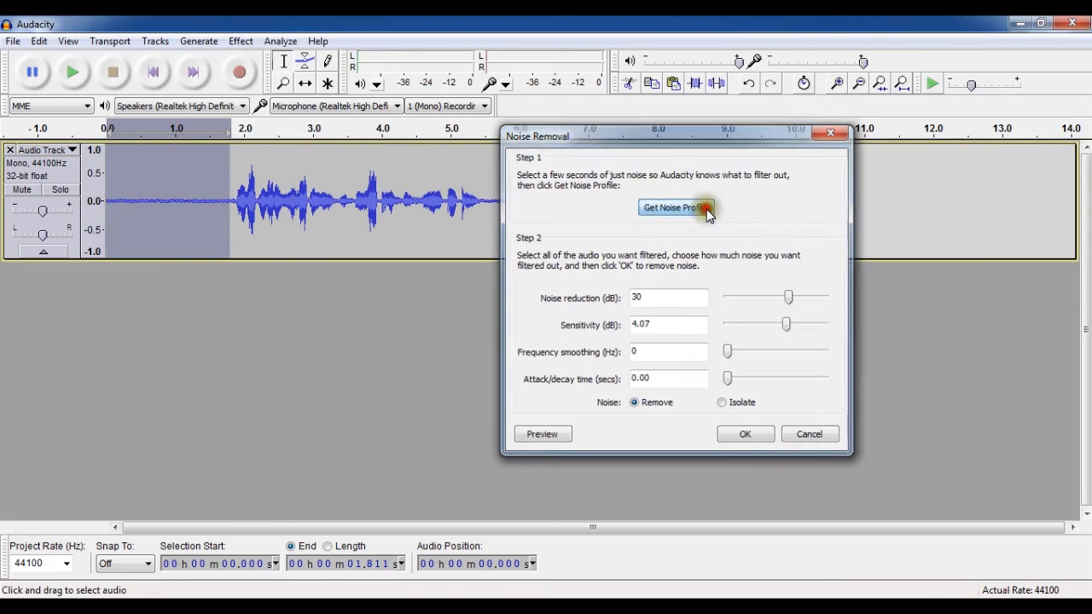
Step: Capture the noise profile from the silence, then remove noise across the entire take
left_click(674, 207)
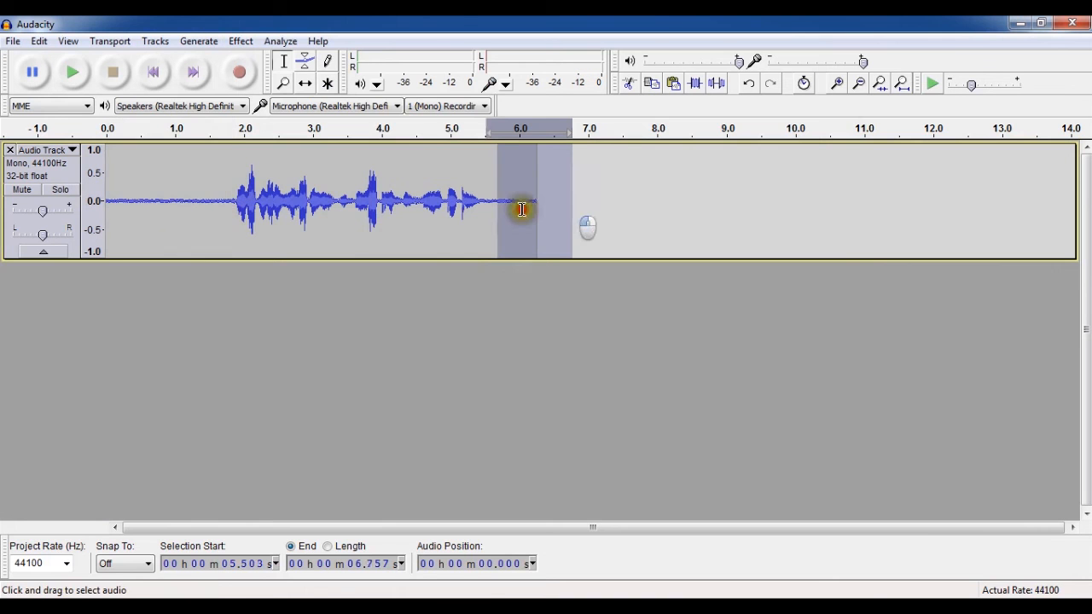
left_click(320, 316)
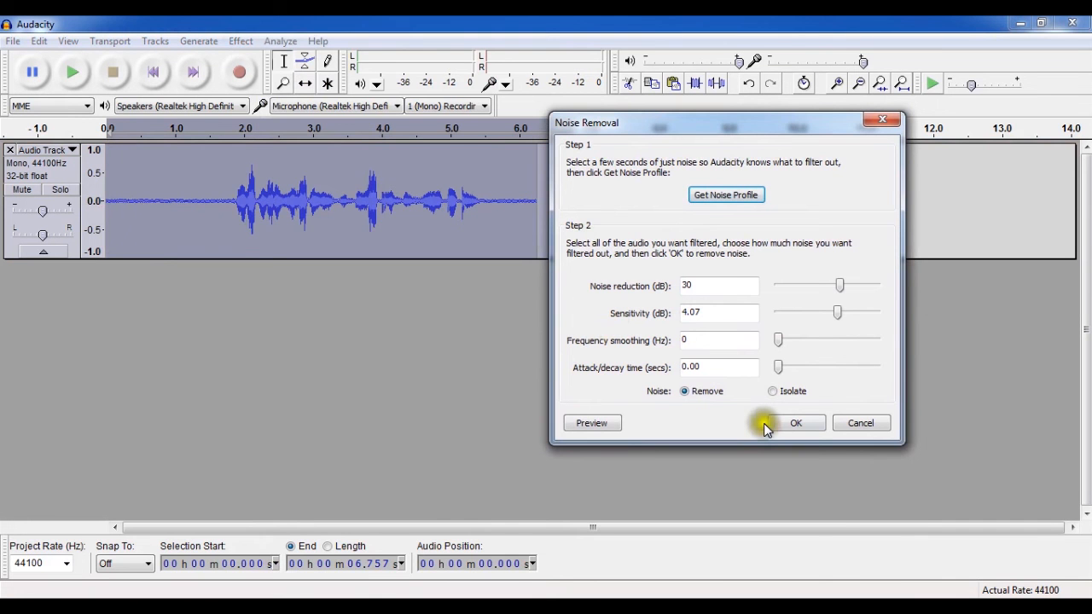
left_click(795, 424)
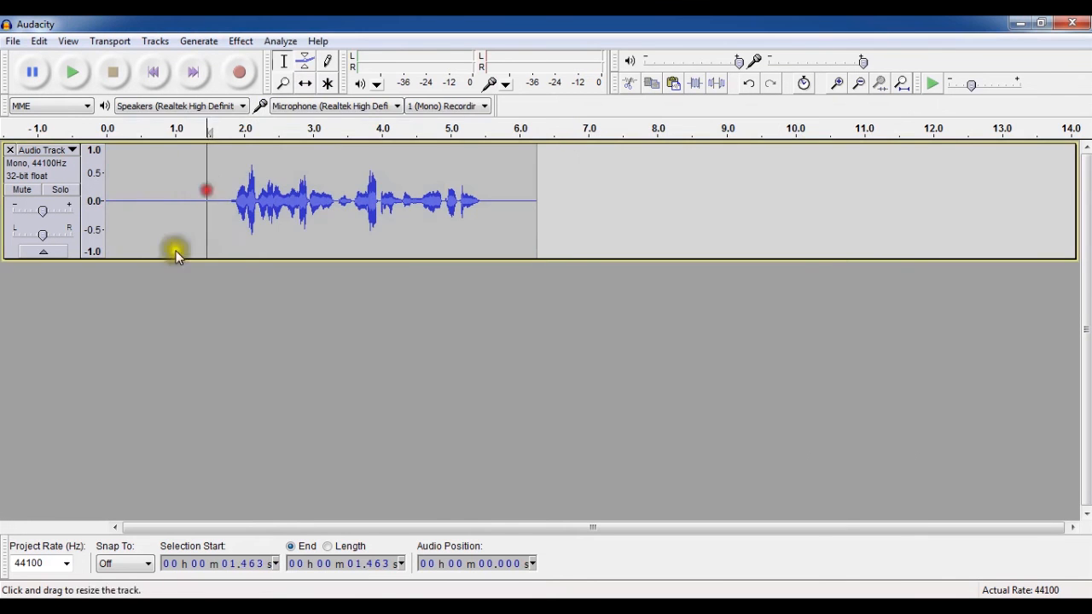
Step: Nudge the track gain slider slightly right and check Undo Gain in the Edit menu
left_click(73, 71)
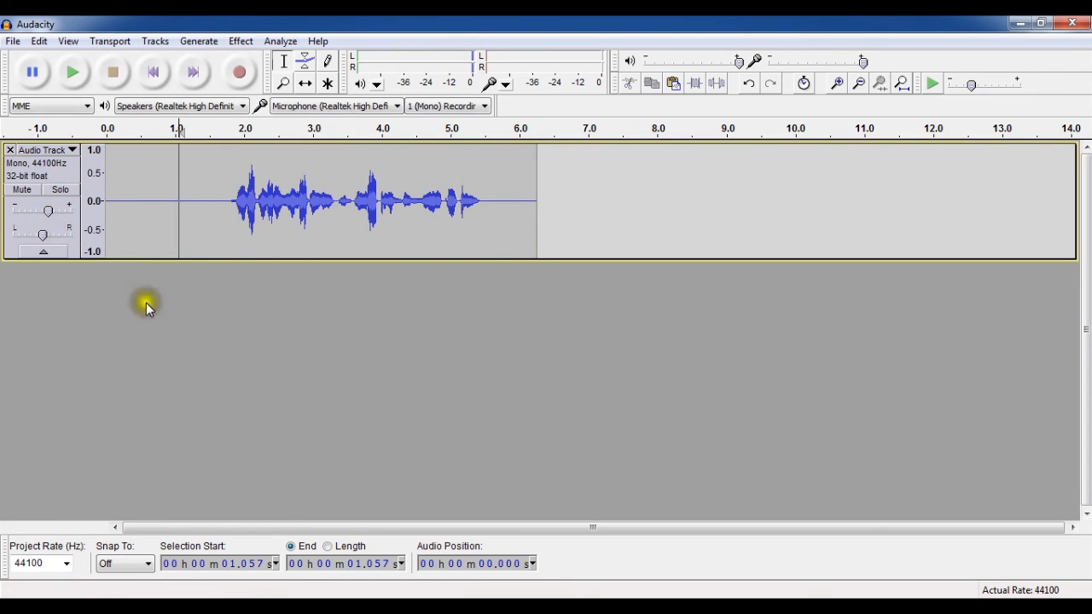
left_click(38, 41)
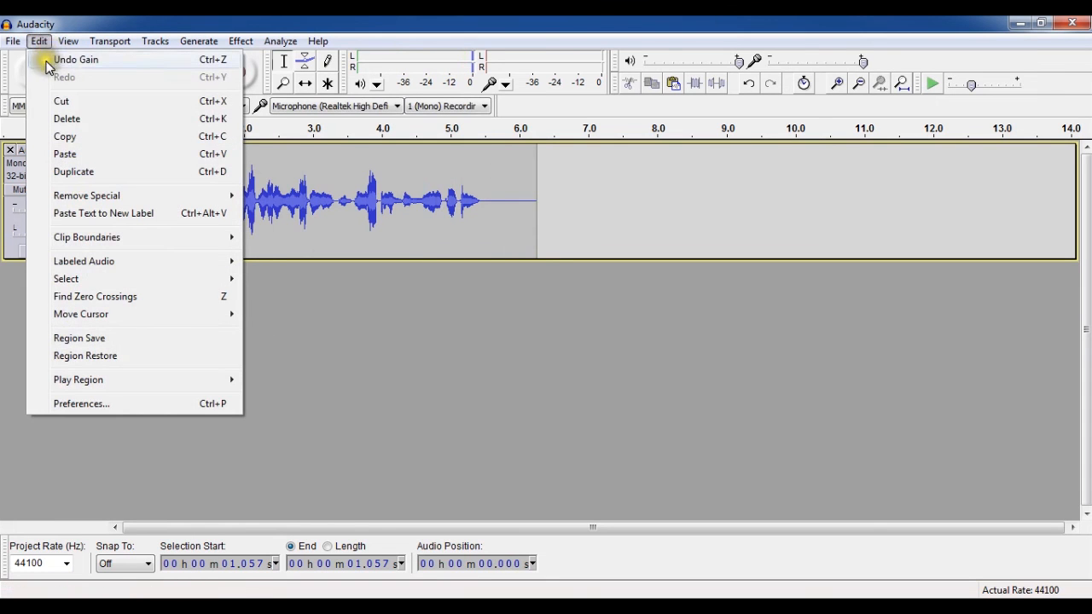